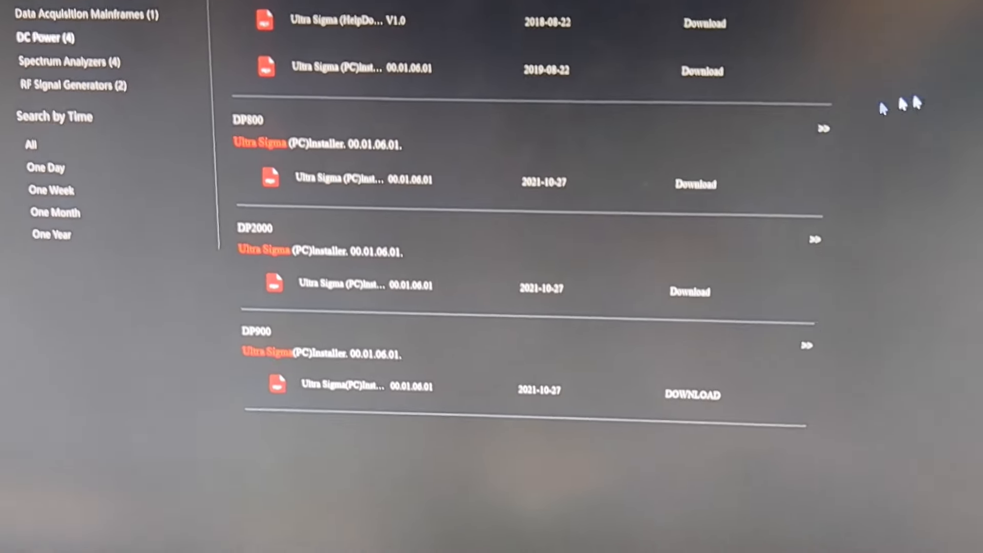
pyautogui.scroll(-3)
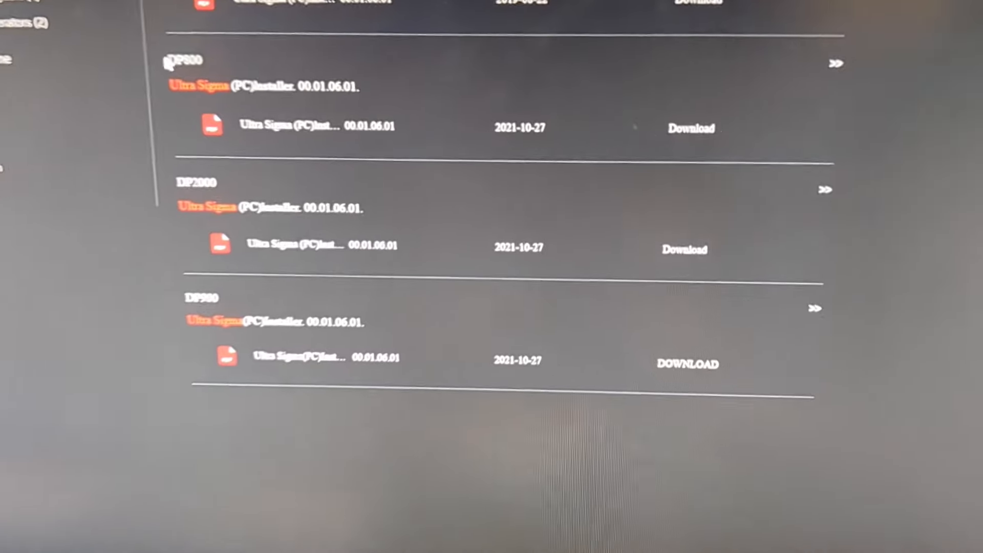
pyautogui.scroll(-3)
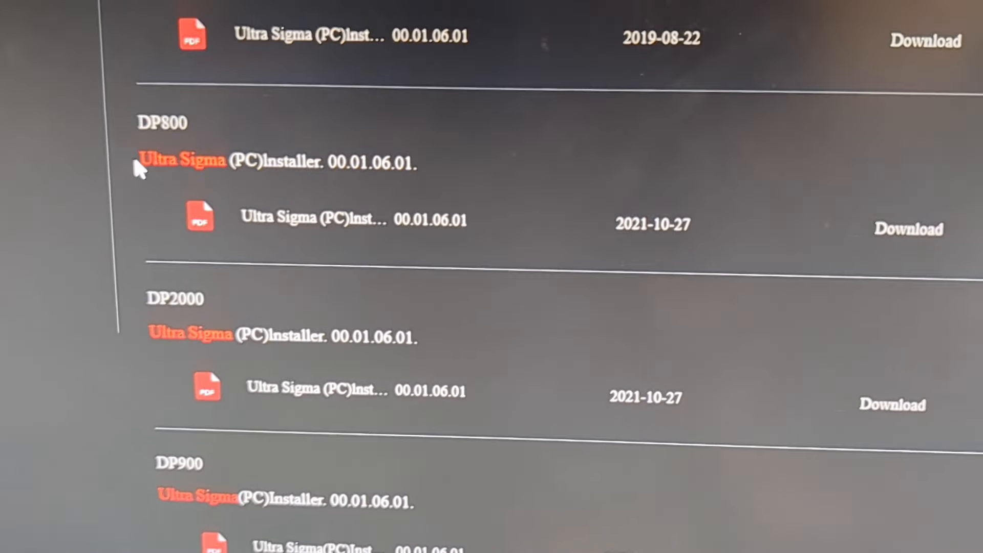
pyautogui.scroll(3)
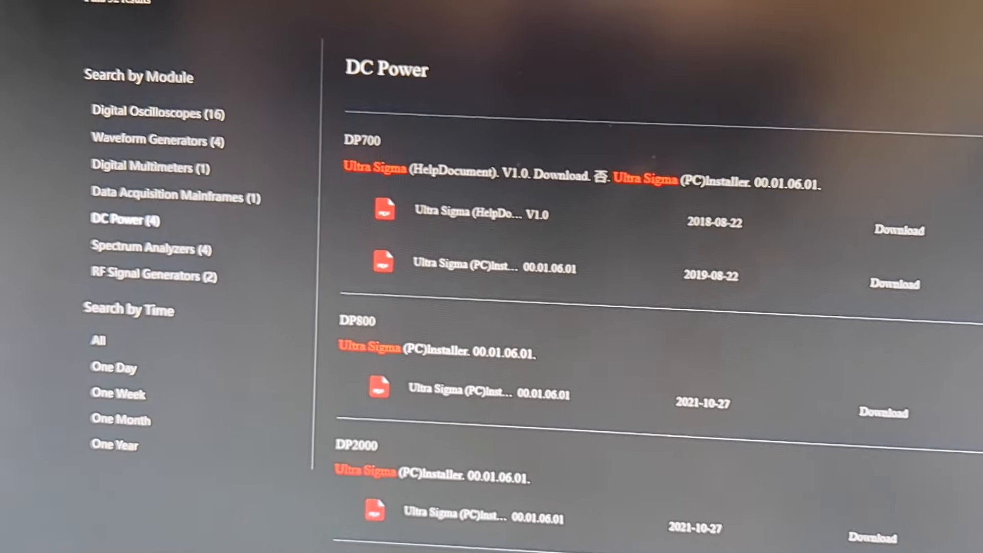
pyautogui.scroll(-3)
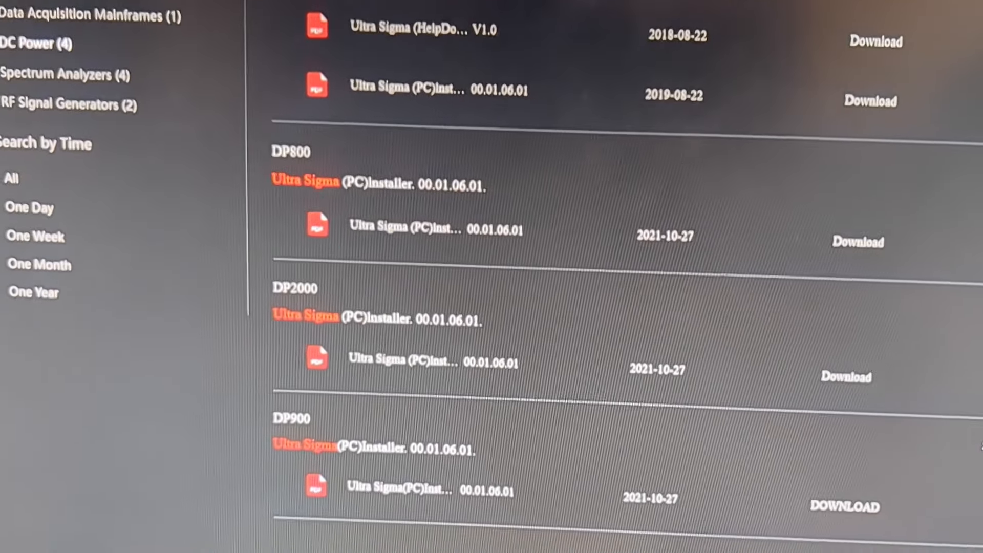